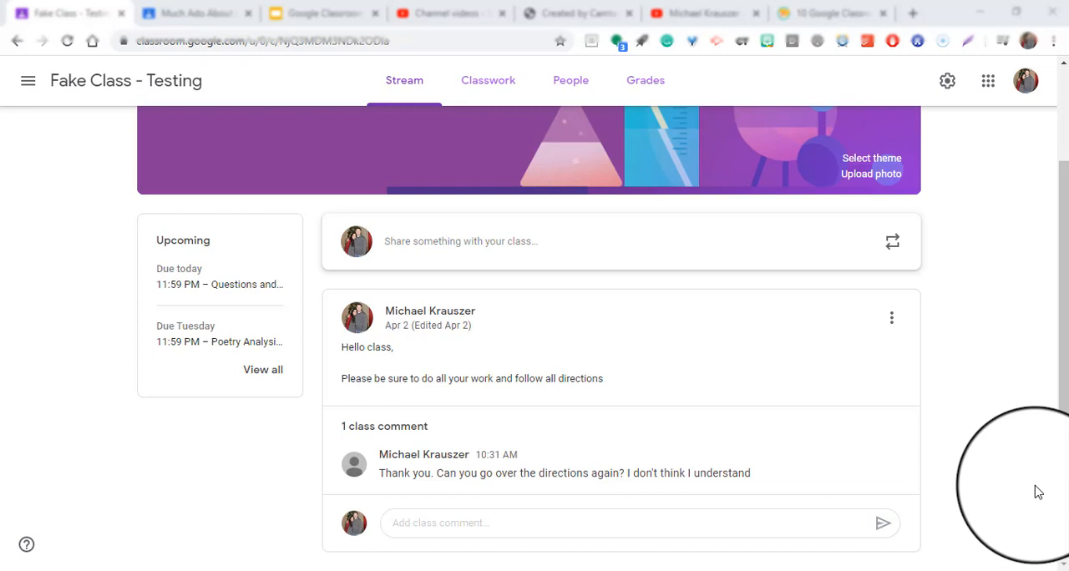
pyautogui.moveTo(435, 381)
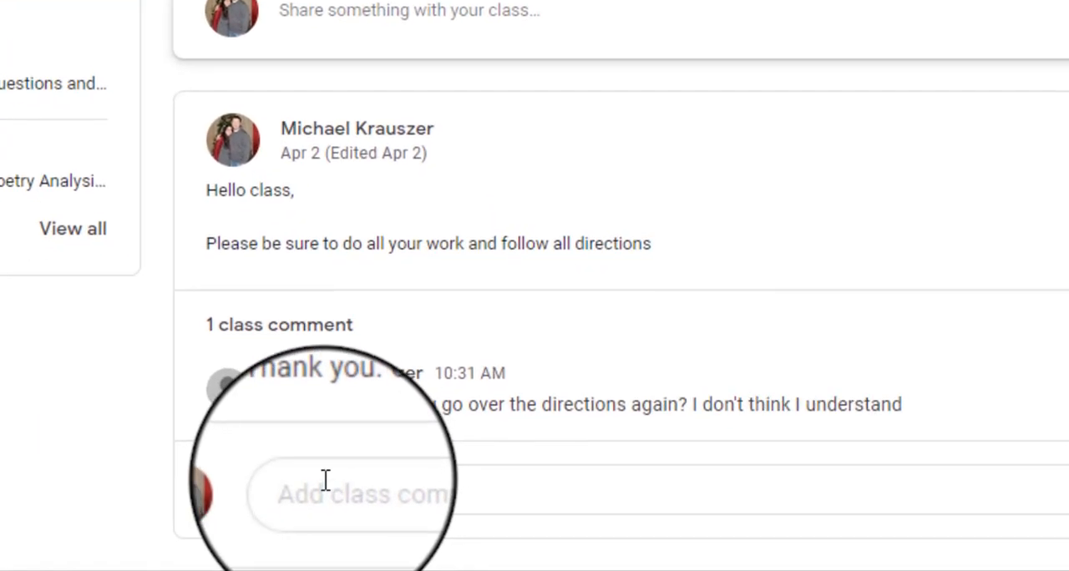
# - Start a class comment on the 'Hello class' announcement in the Stream
pyautogui.click(371, 493)
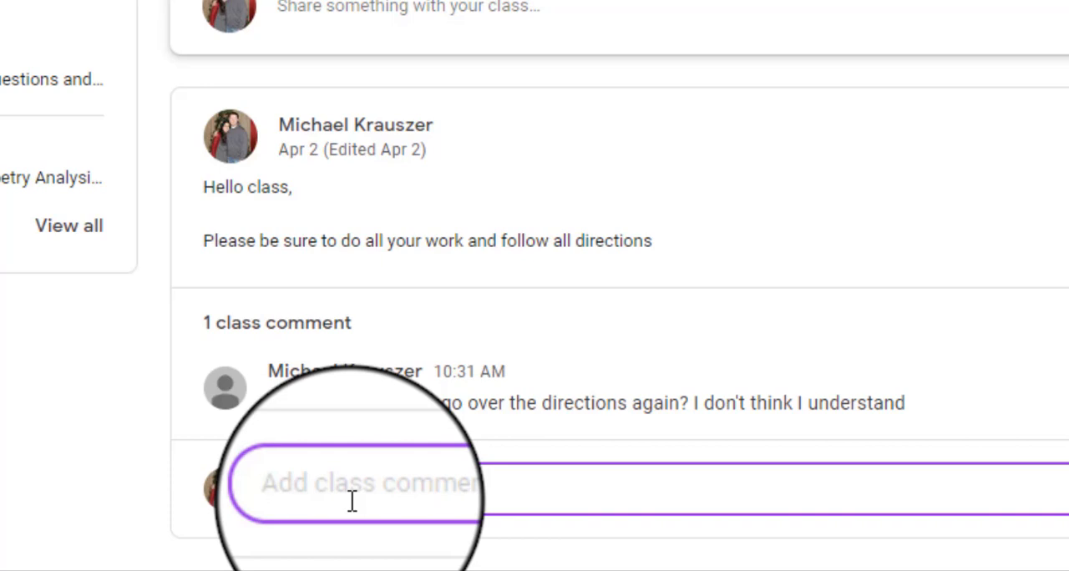
# - Draft the comment tagging the student's email, followed by the reply text 'kjsldkj'
pyautogui.click(371, 483)
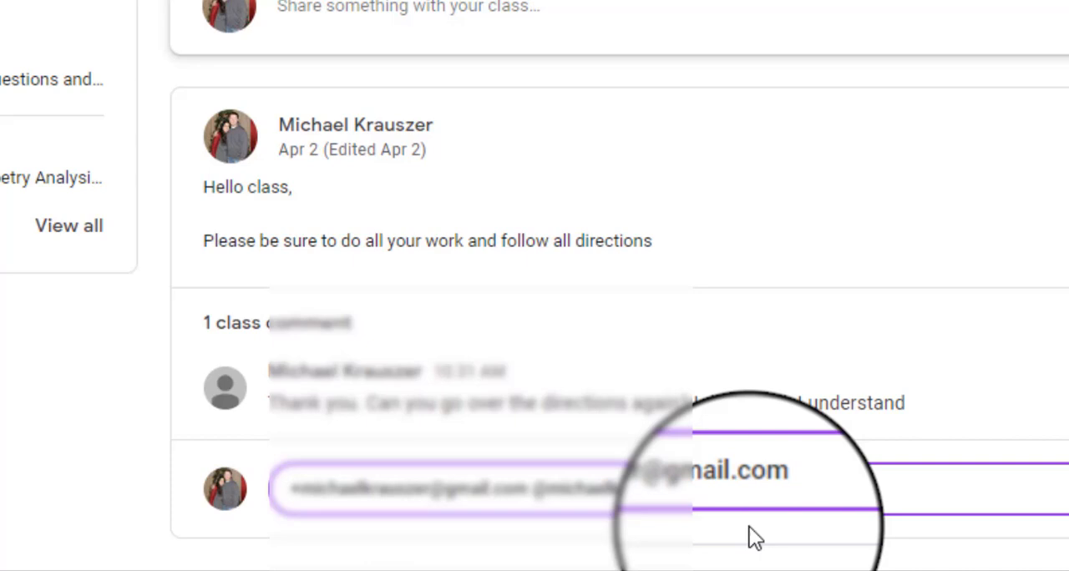
pyautogui.write('kjsldkj')
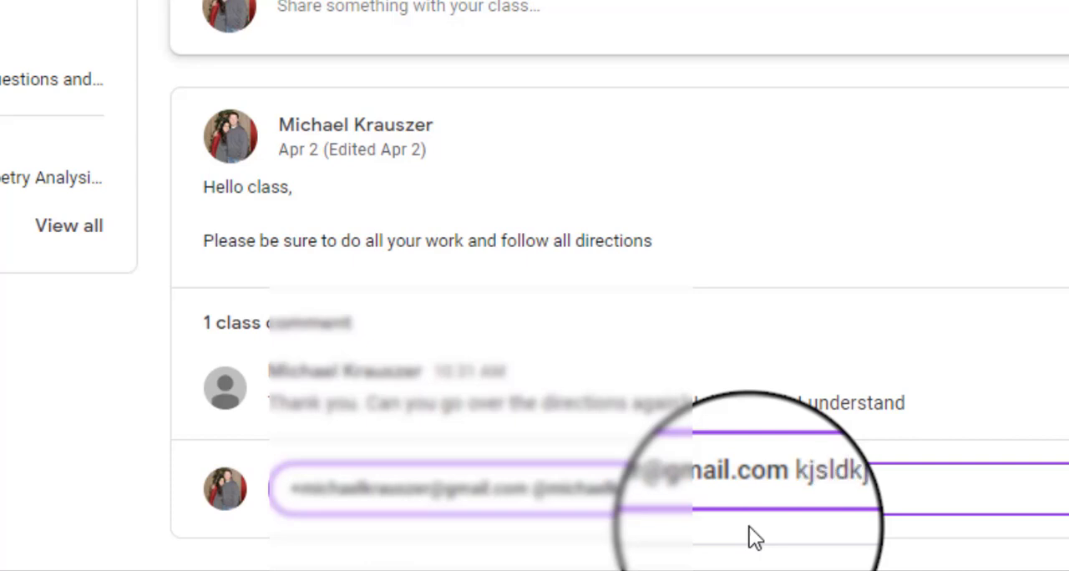